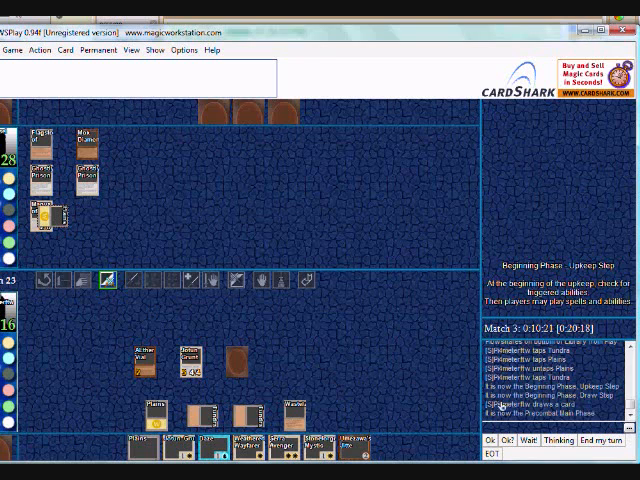
# Bring up the player's graveyard card list from the counter beside the life total.
pyautogui.click(558, 440)
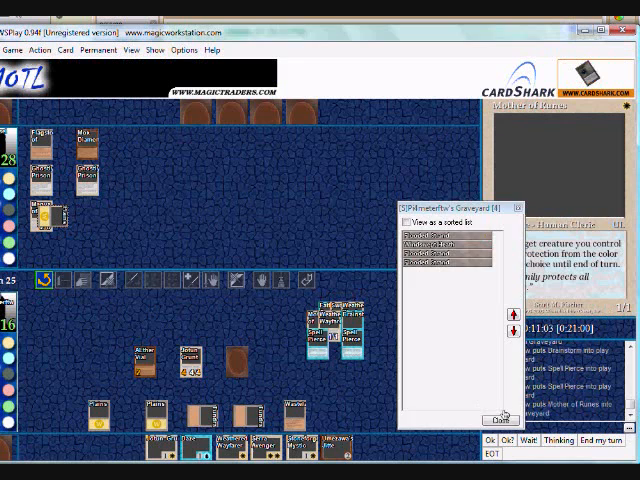
pyautogui.click(504, 418)
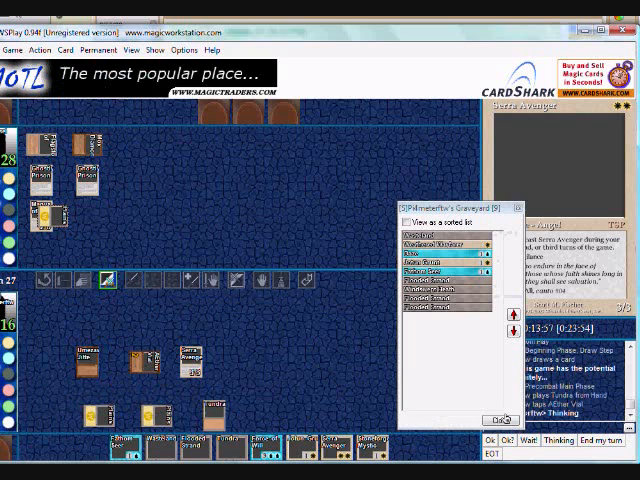
# Dismiss the Graveyard window and return to the full game board.
pyautogui.click(504, 418)
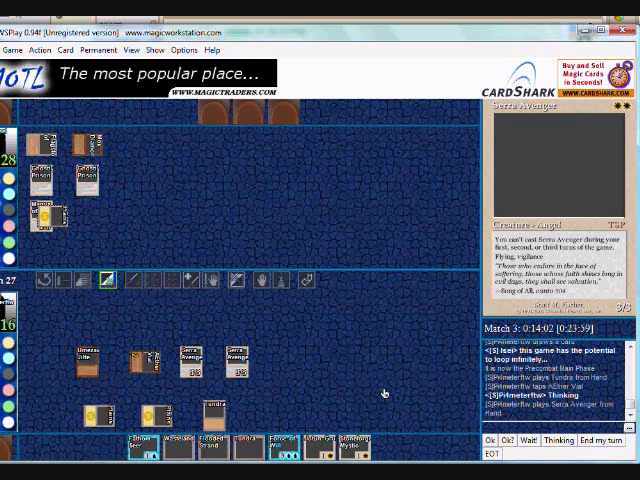
pyautogui.click(624, 442)
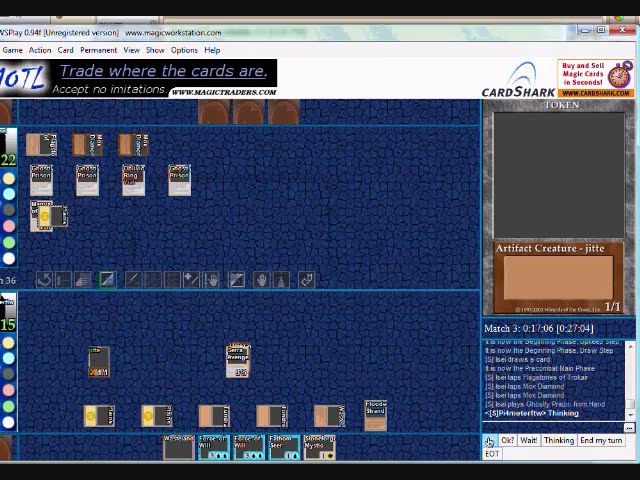
pyautogui.click(616, 448)
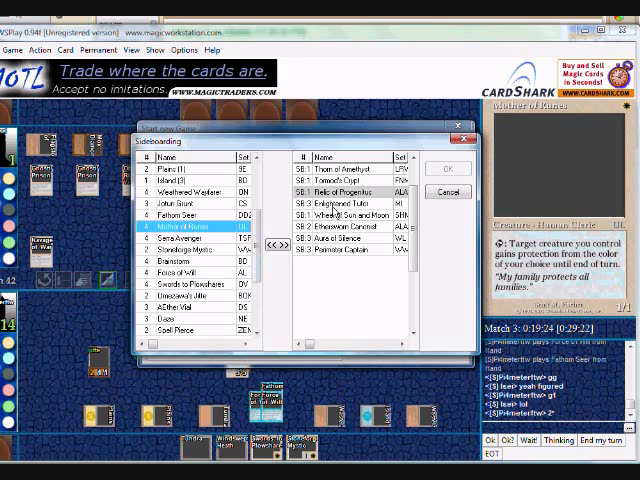
# Start a library search to browse cards such as Enlightened Tutor.
pyautogui.click(344, 192)
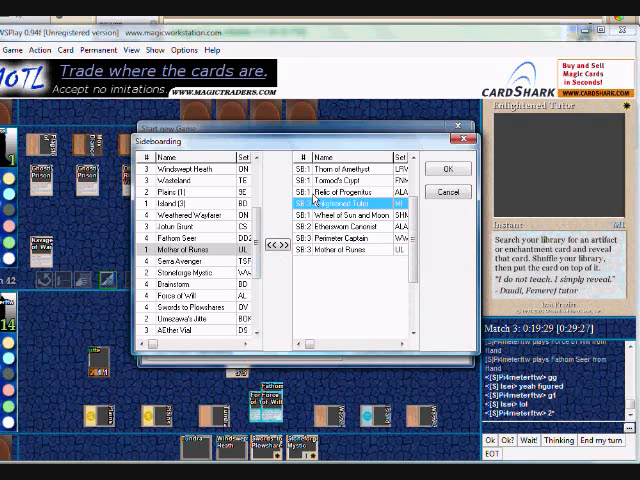